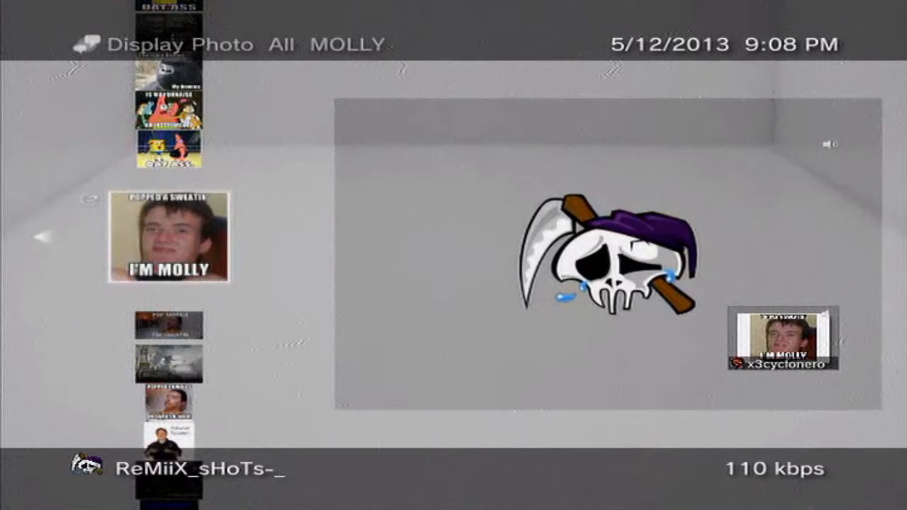
scroll("down", 3)
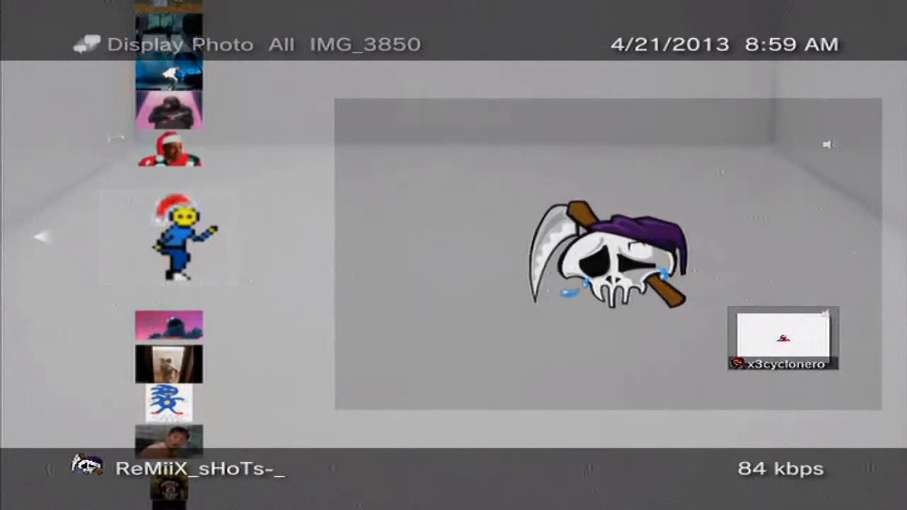
scroll("down", 3)
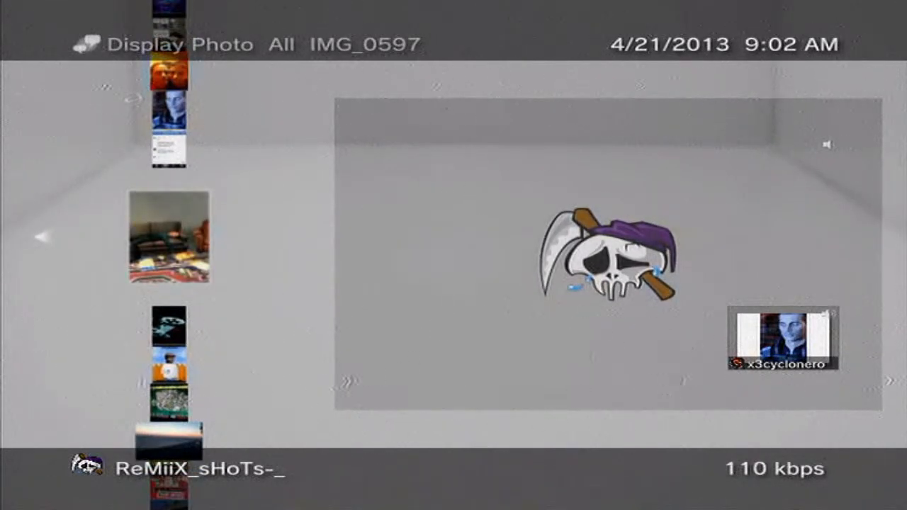
scroll("down", 3)
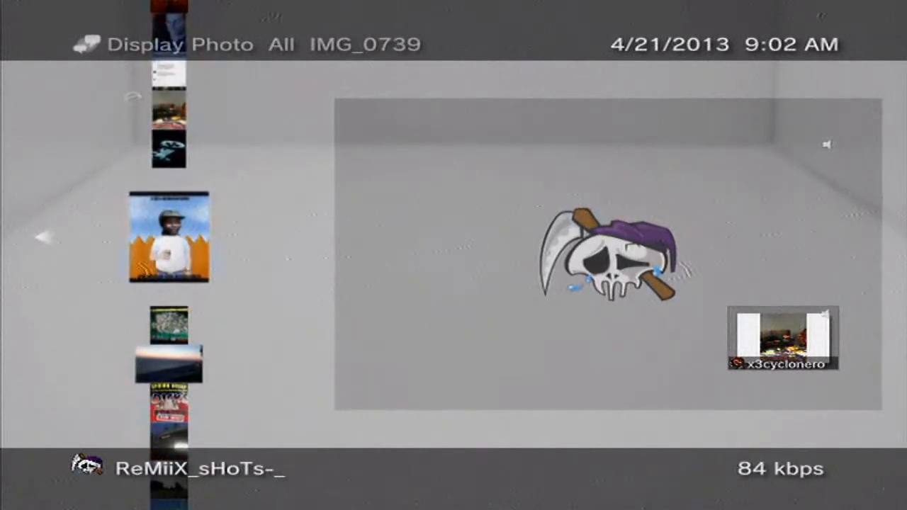
scroll("down", 3)
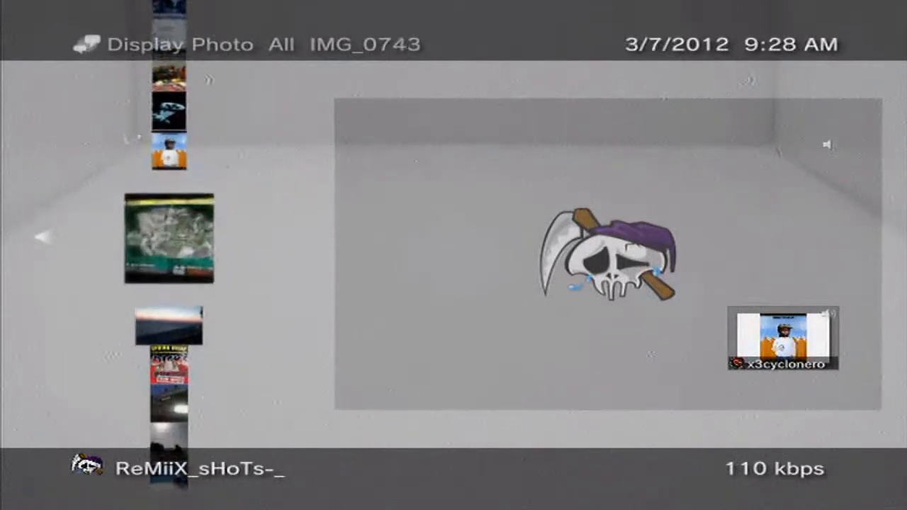
scroll("down", 3)
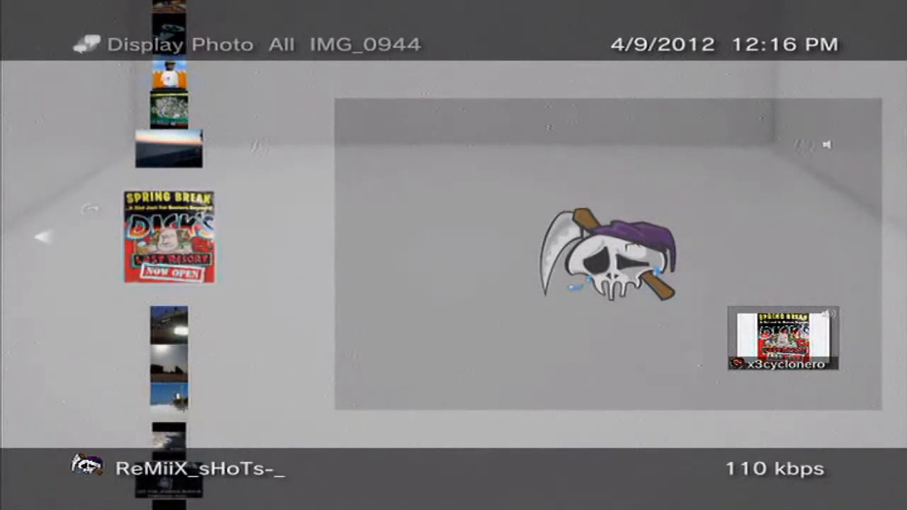
scroll("down", 3)
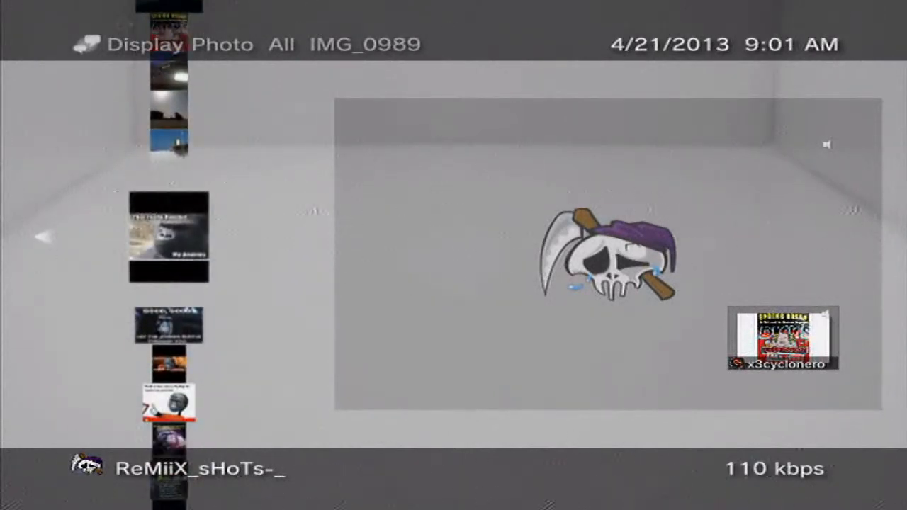
scroll("down", 3)
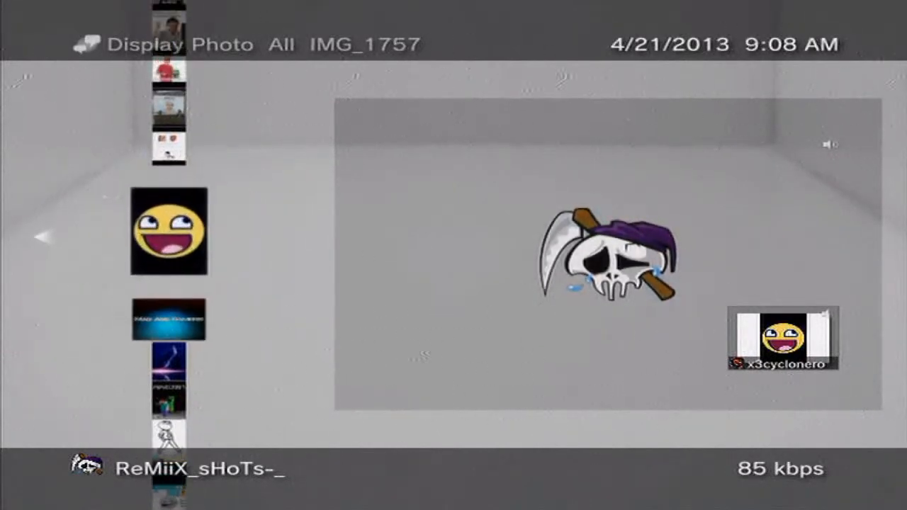
scroll("down", 3)
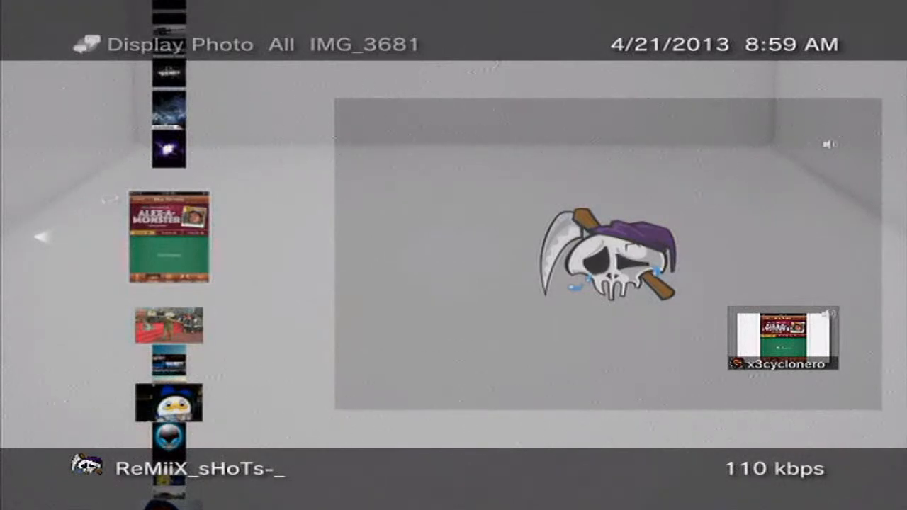
scroll("down", 3)
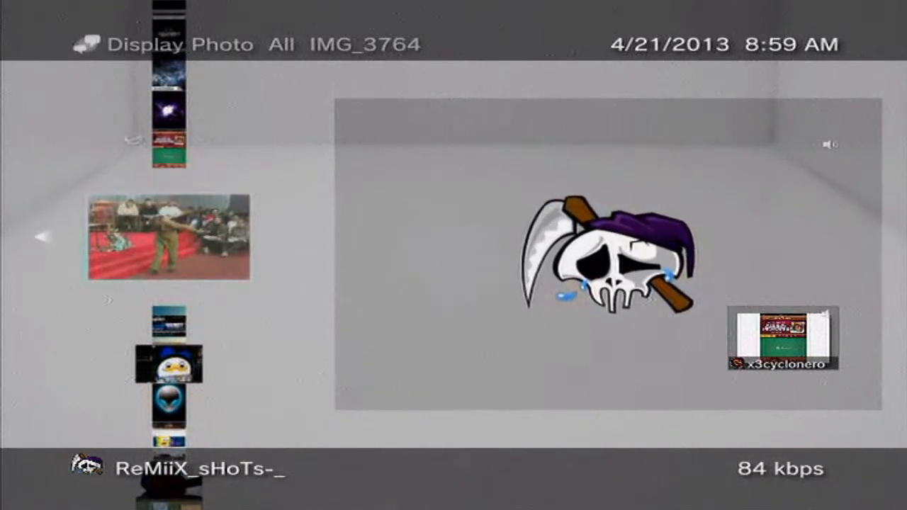